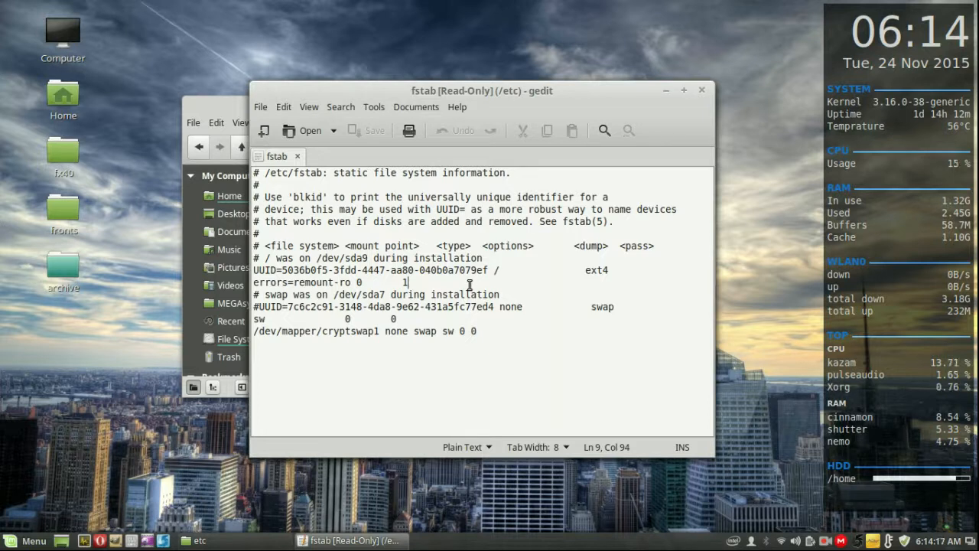
mouse_move(489, 106)
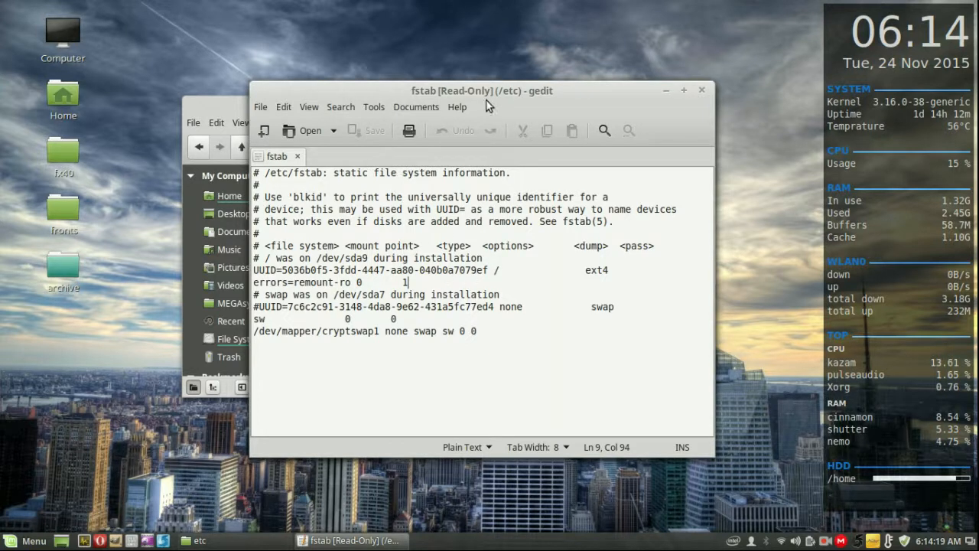
Step: Drag the read-only fstab gedit window further right over the file manager
drag(482, 91, 585, 106)
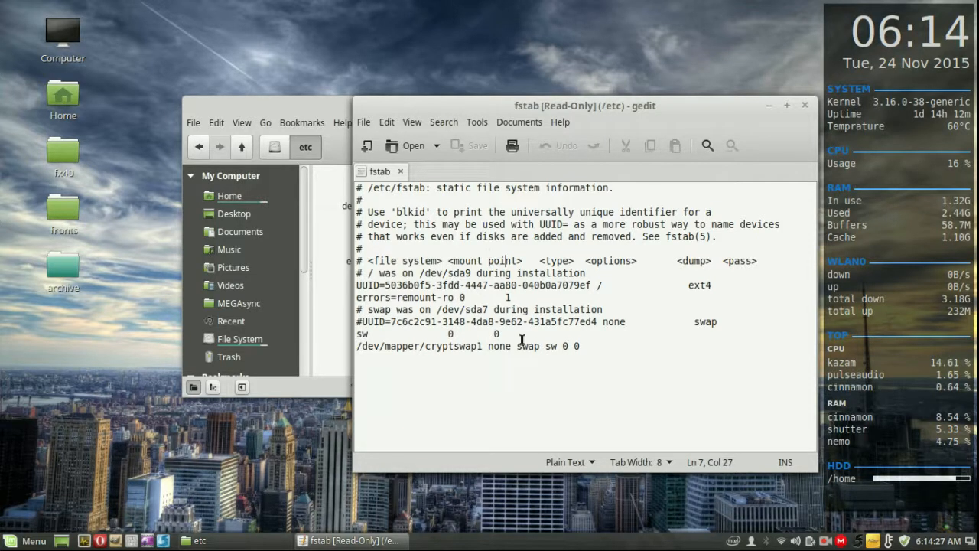
mouse_move(635, 392)
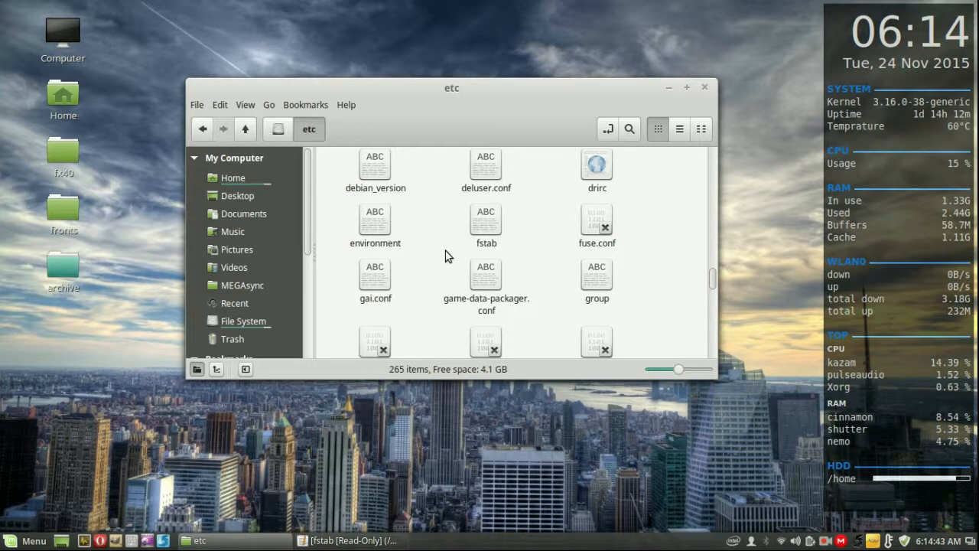
mouse_move(440, 409)
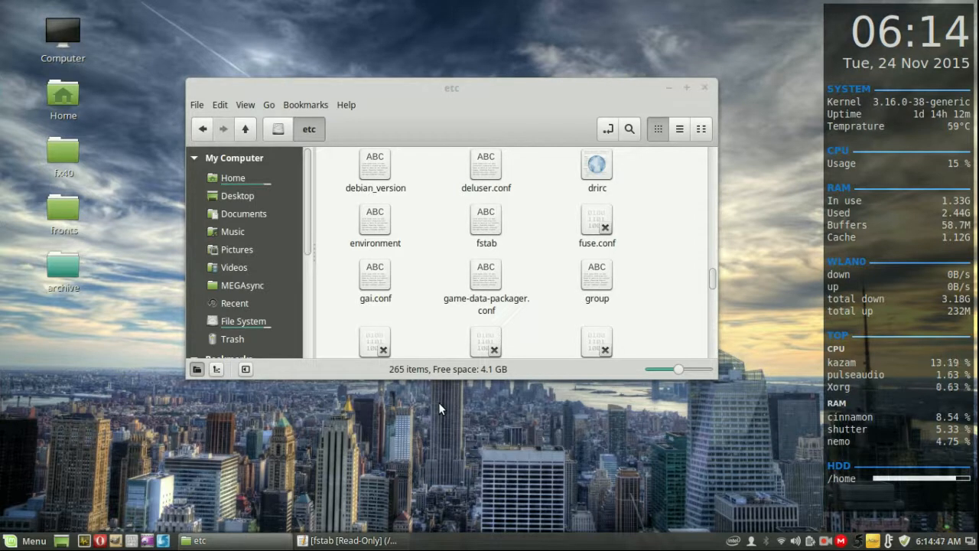
mouse_move(388, 476)
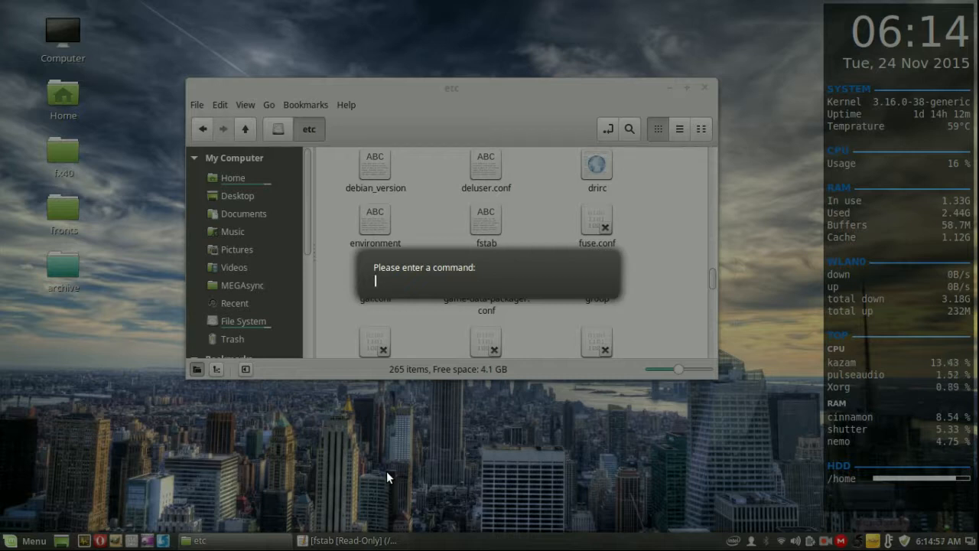
Step: Launch Nemo as root with 'gksudo nemo' and confirm the administrator password
text(gksudo)
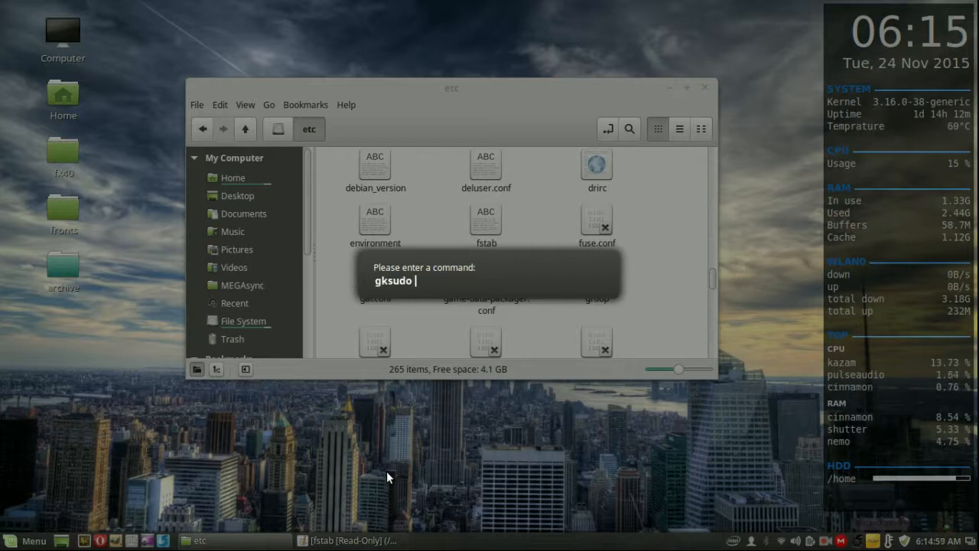
text(nemo)
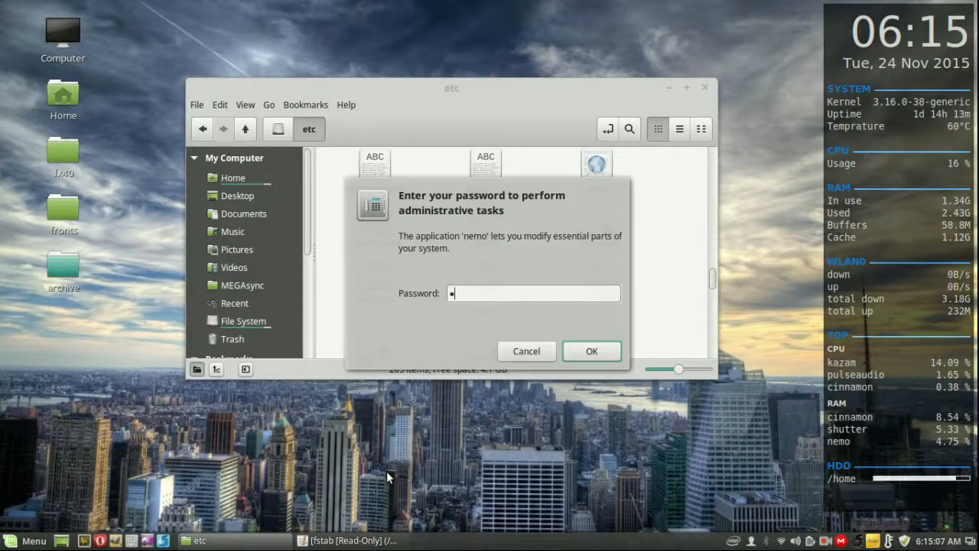
click(591, 350)
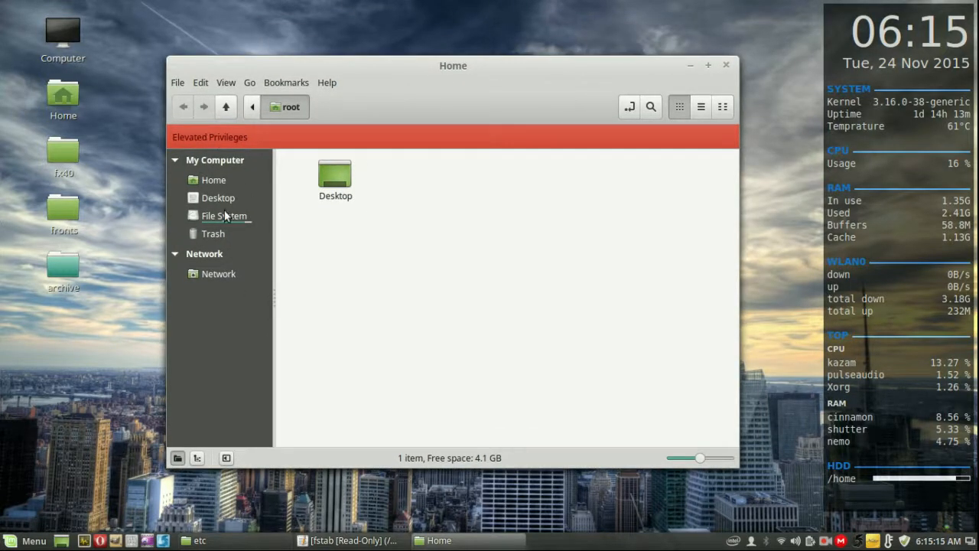
Step: Browse File System to /etc and open fstab in gedit from the root Nemo
click(224, 215)
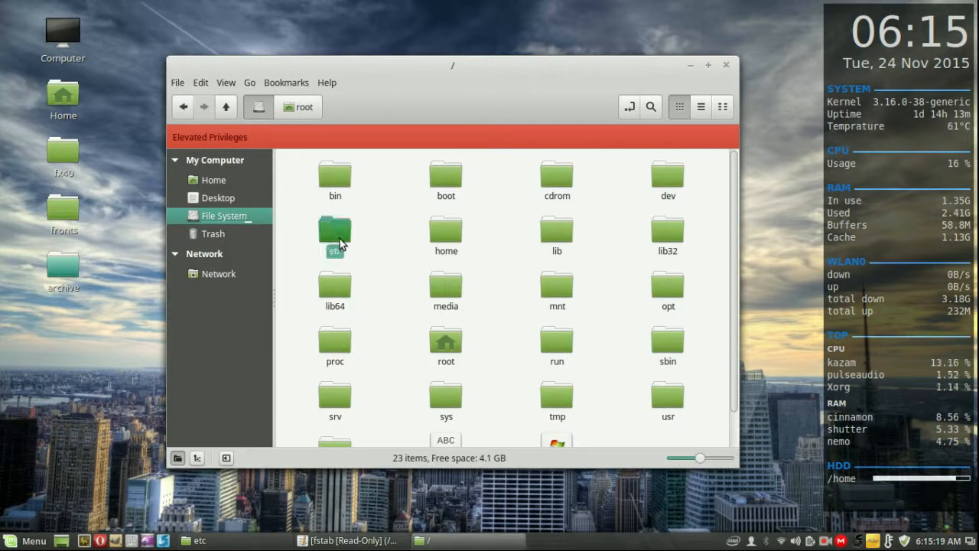
double_click(335, 233)
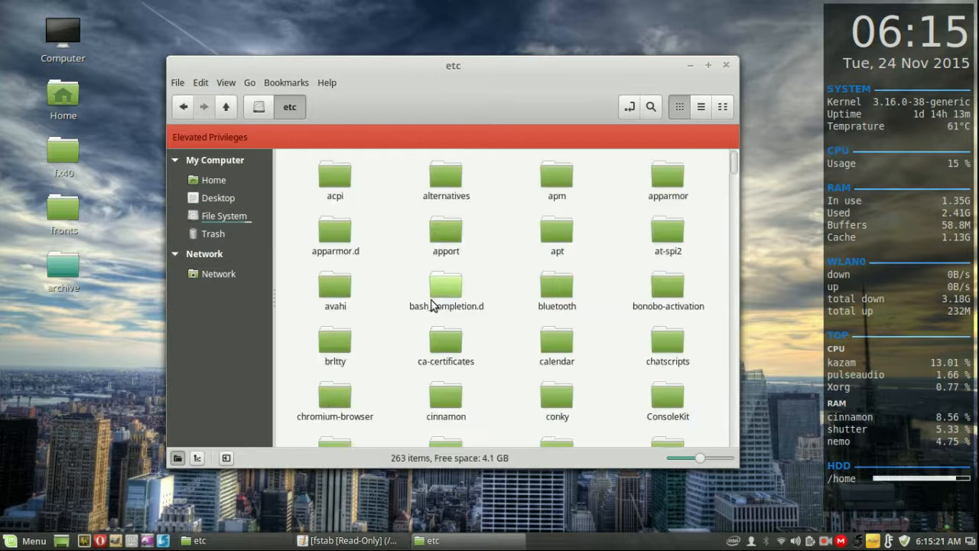
scroll(down, 3)
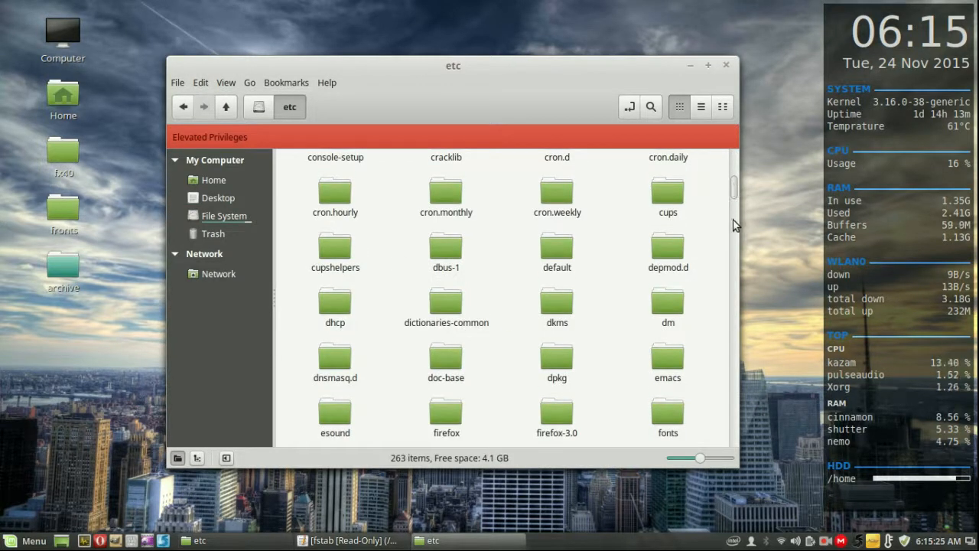
scroll(down, 3)
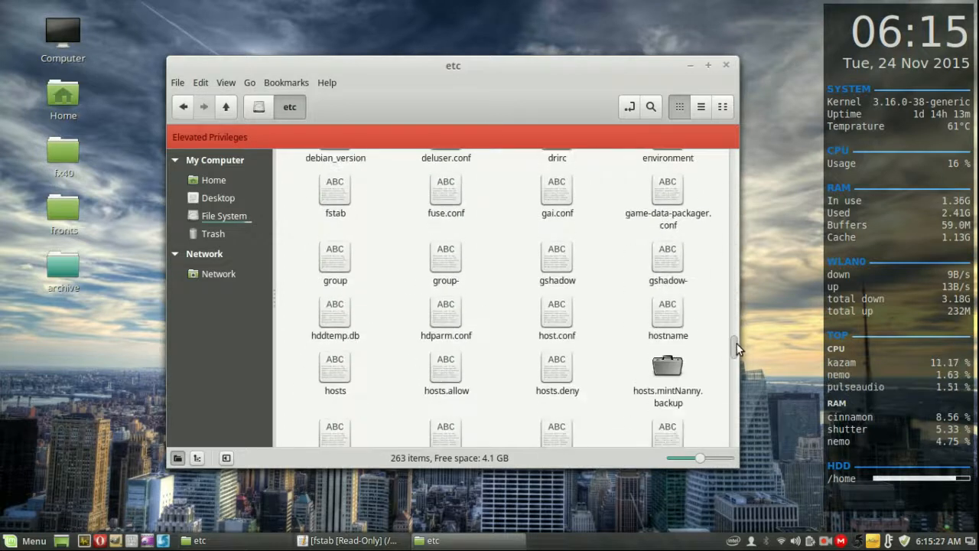
mouse_move(386, 186)
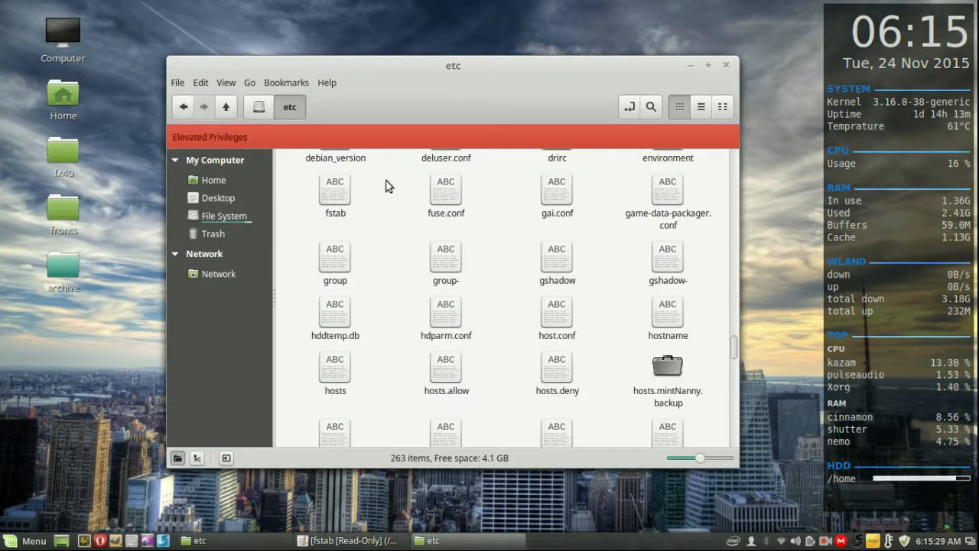
double_click(335, 192)
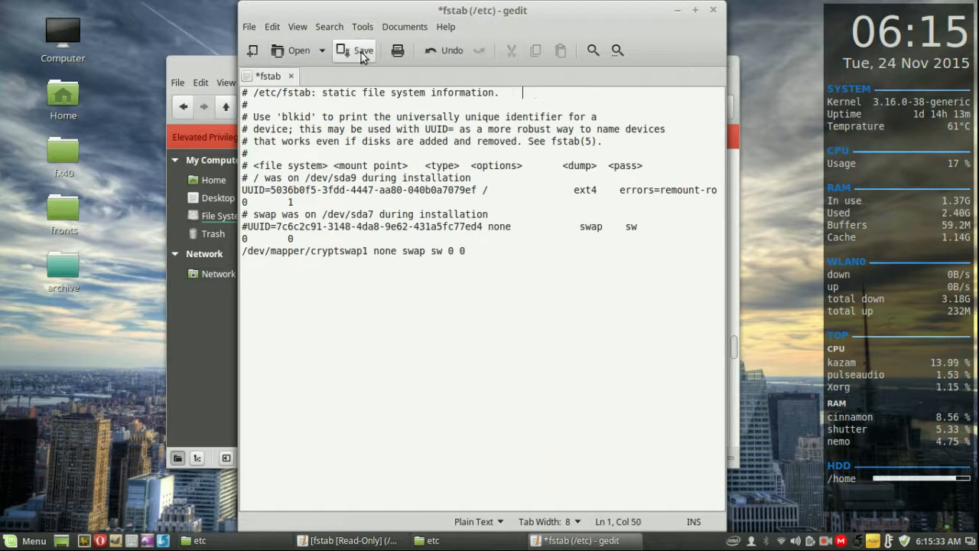
Step: Save the edited fstab file from the gedit toolbar
click(356, 50)
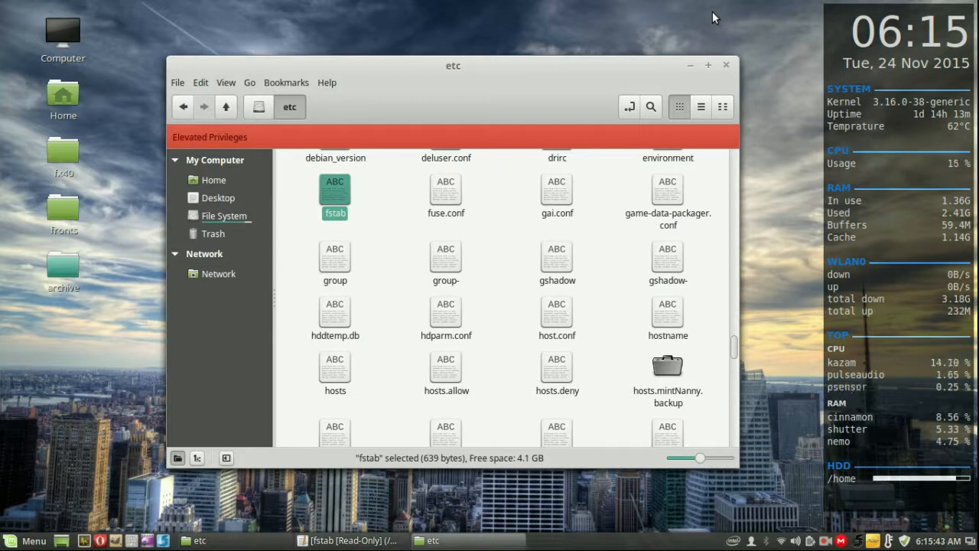
mouse_move(668, 257)
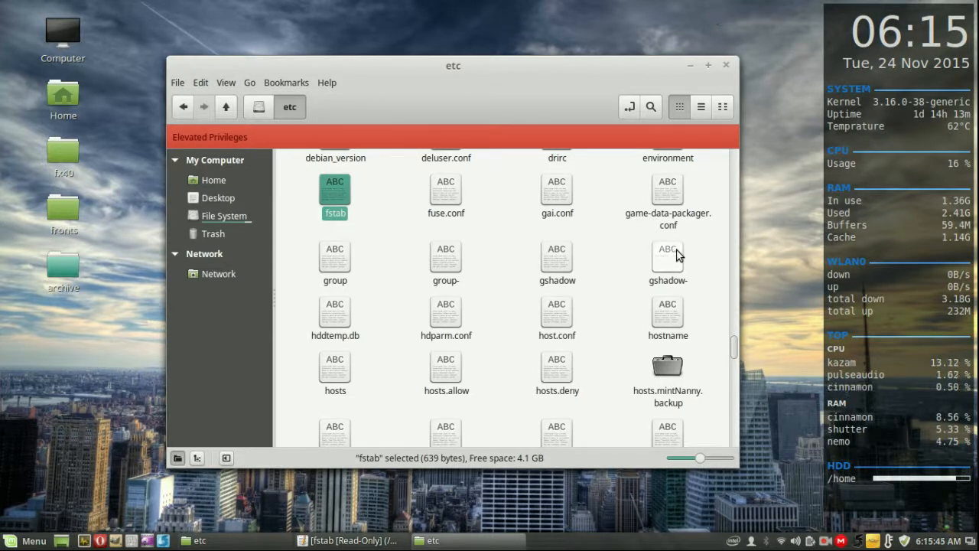